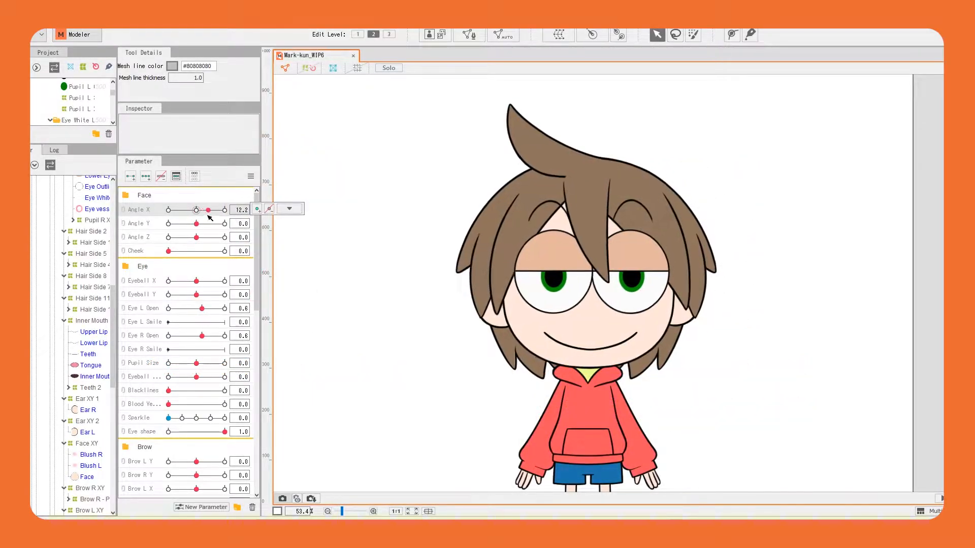
# Preview the head turning sideways and back, then tilting up and down
pyautogui.moveTo(208, 209); pyautogui.dragTo(216, 209)
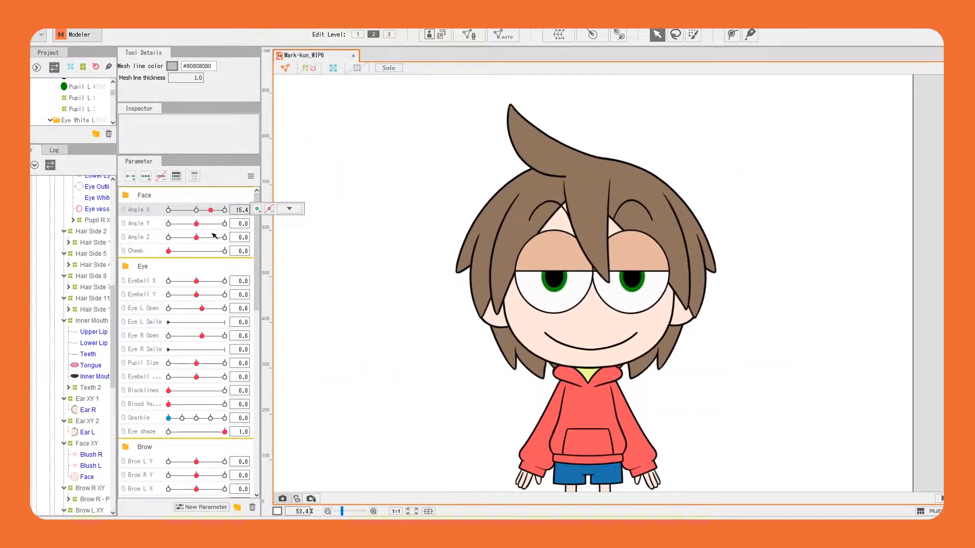
pyautogui.moveTo(208, 209); pyautogui.dragTo(197, 210)
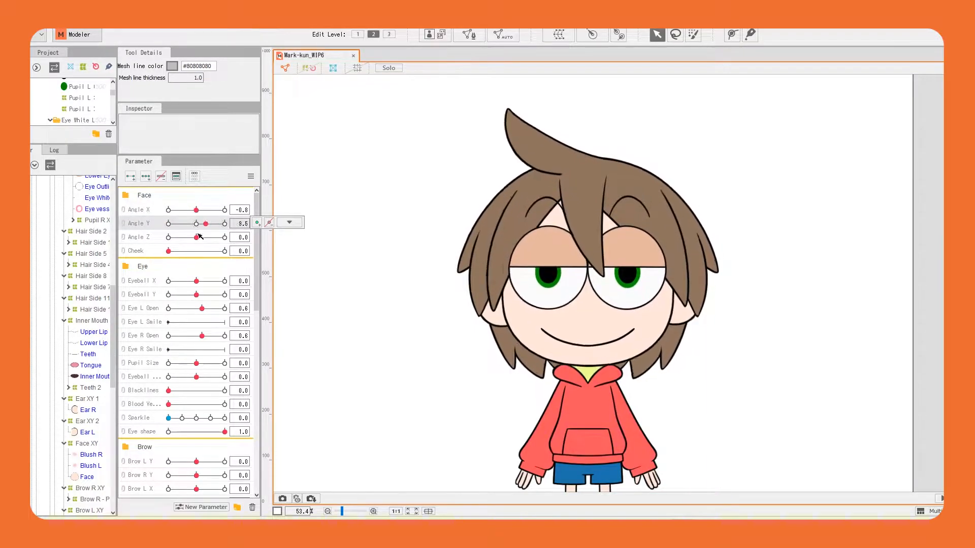
pyautogui.moveTo(198, 222); pyautogui.dragTo(168, 222)
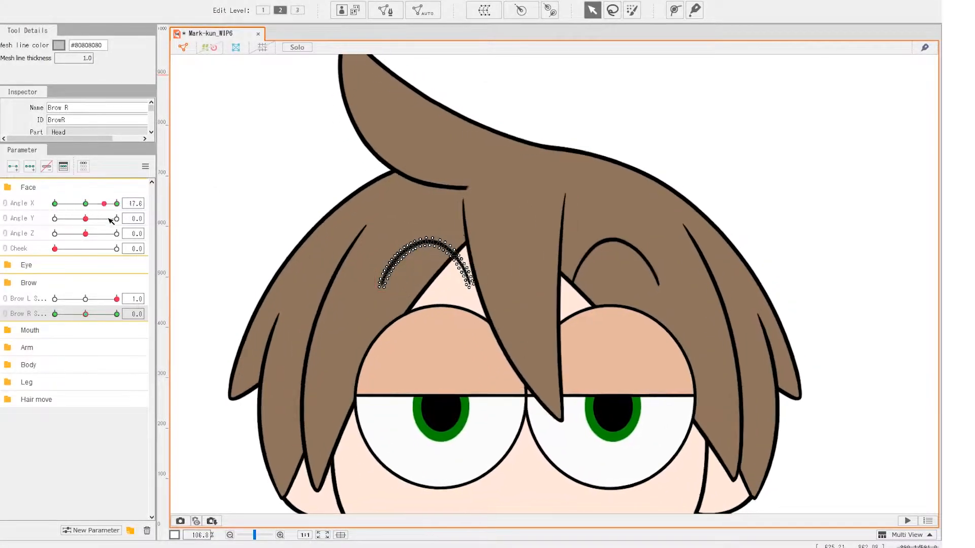
# Preview the right eyebrow's keyforms as the head turns both ways
pyautogui.moveTo(105, 203); pyautogui.dragTo(134, 203)
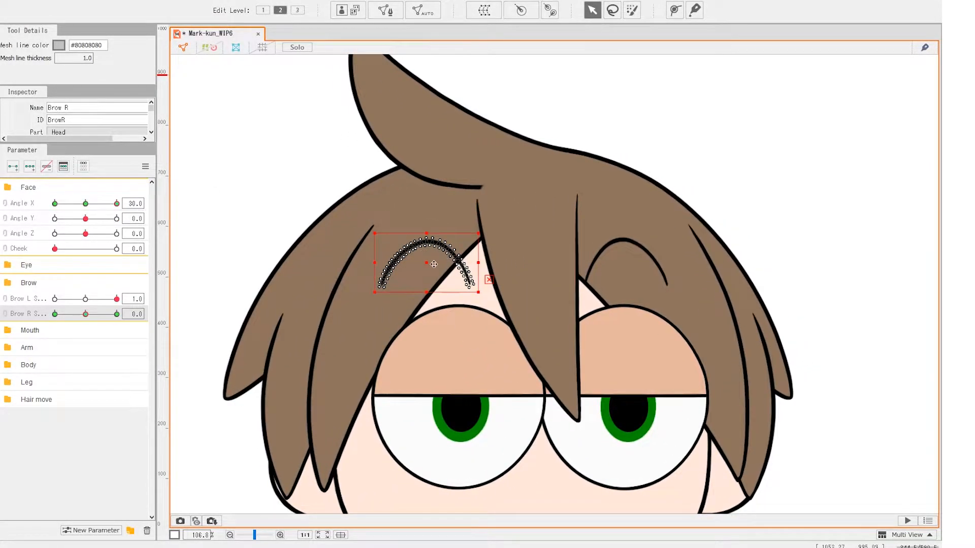
pyautogui.moveTo(108, 203); pyautogui.dragTo(85, 203)
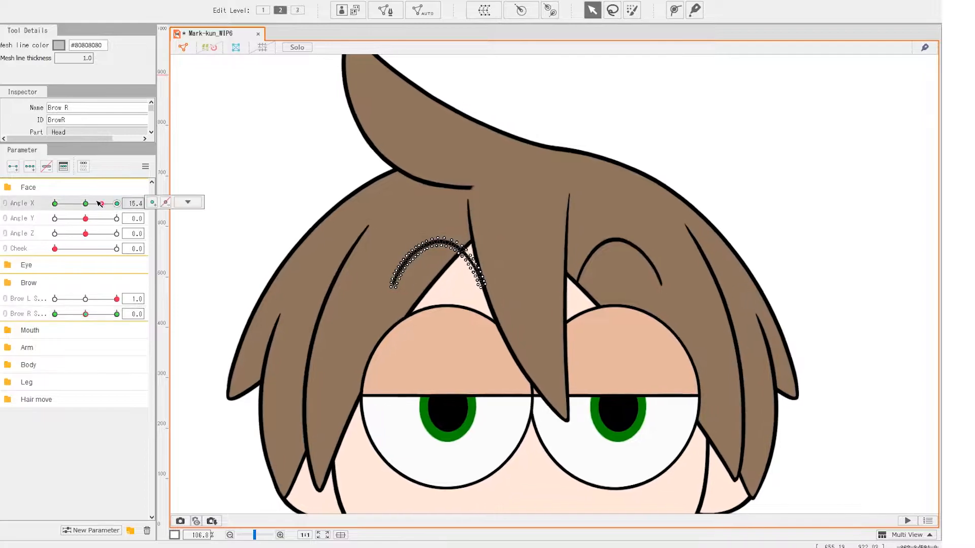
pyautogui.moveTo(117, 202); pyautogui.dragTo(55, 202)
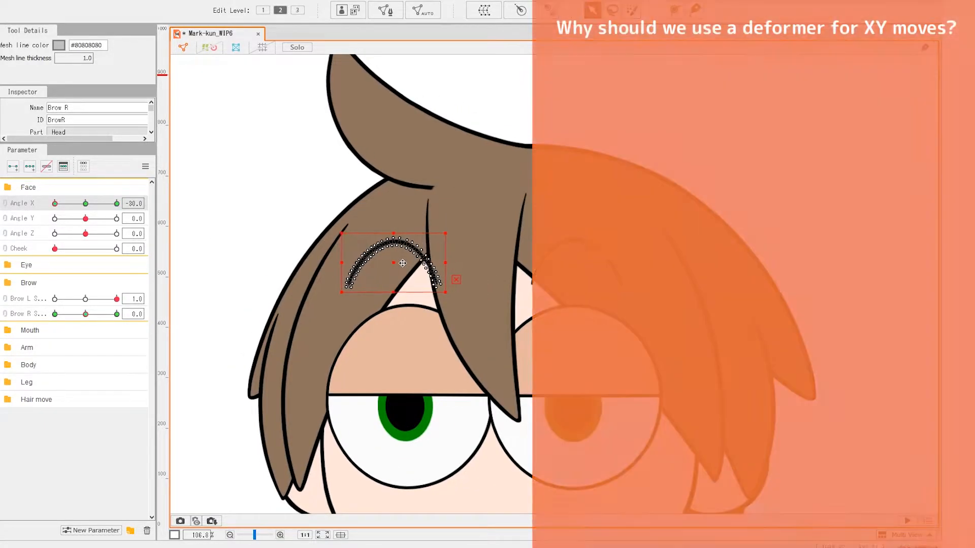
pyautogui.moveTo(56, 203); pyautogui.dragTo(81, 203)
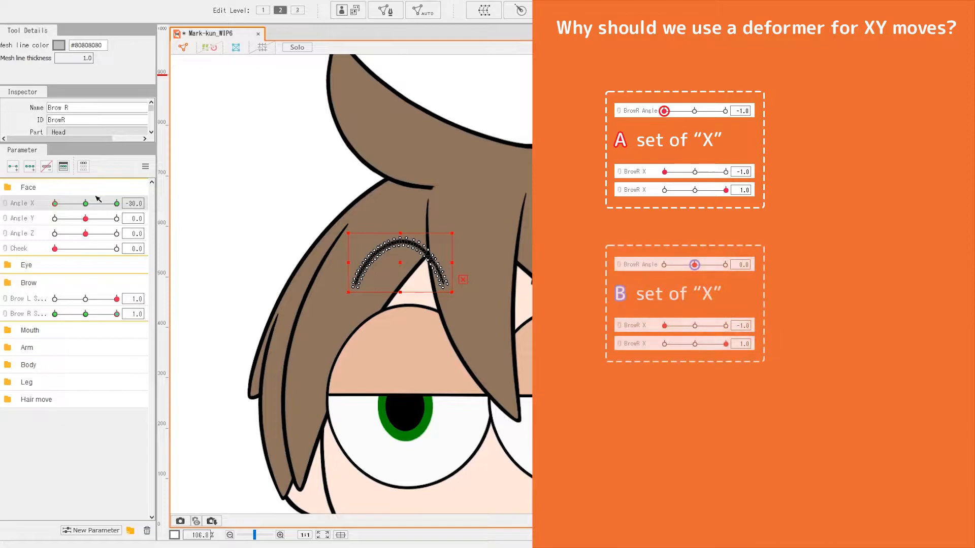
pyautogui.moveTo(55, 203); pyautogui.dragTo(115, 203)
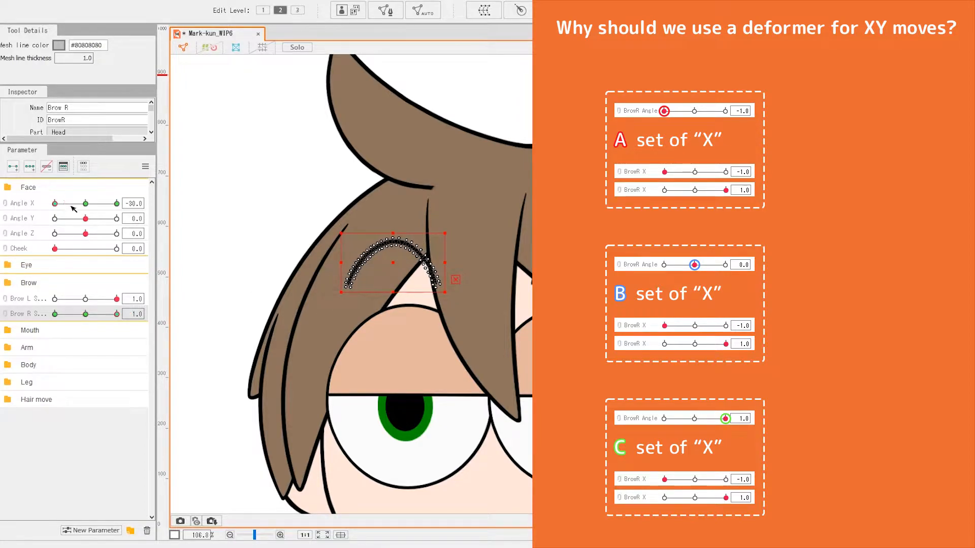
pyautogui.moveTo(59, 203); pyautogui.dragTo(115, 203)
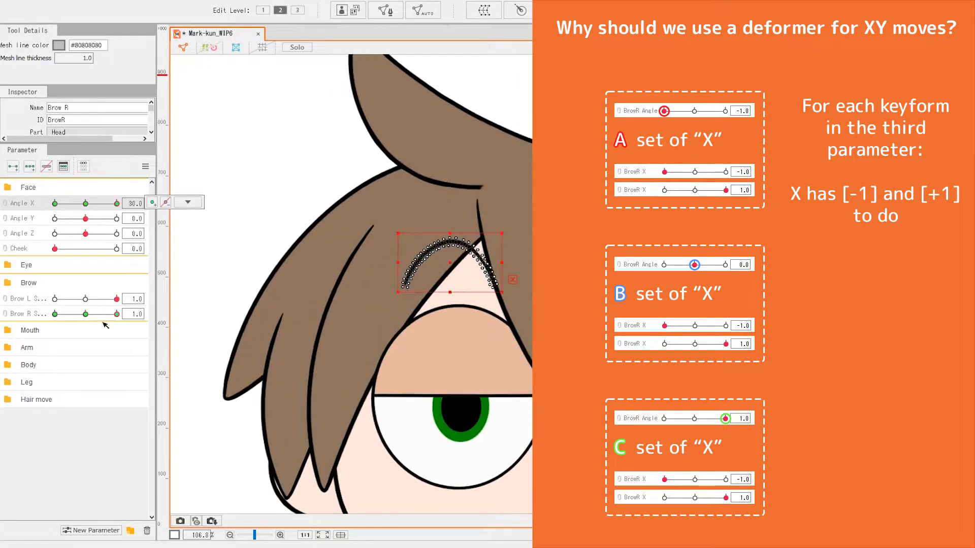
pyautogui.moveTo(116, 202); pyautogui.dragTo(97, 203)
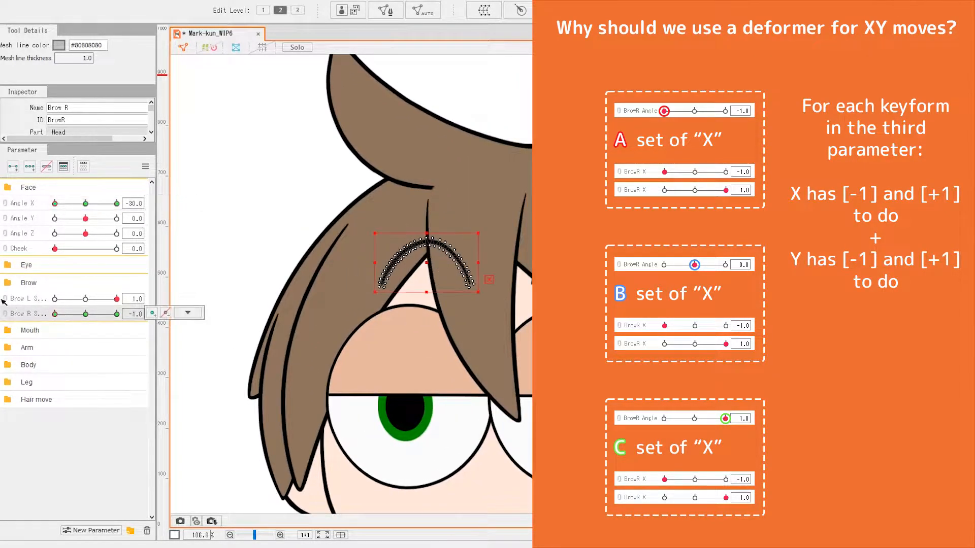
# Check intermediate brow positions within its deformer across head turns and upward tilt
pyautogui.click(22, 202)
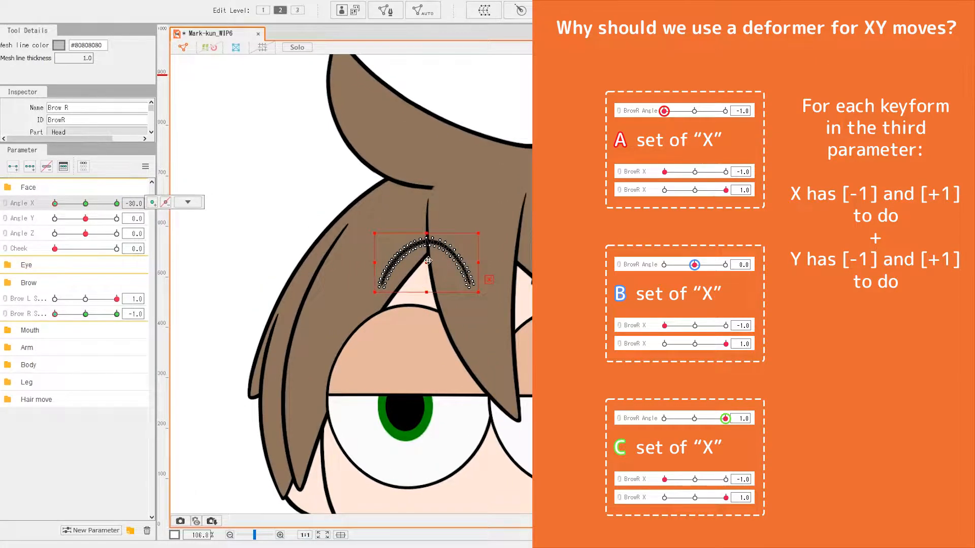
pyautogui.moveTo(59, 203); pyautogui.dragTo(94, 203)
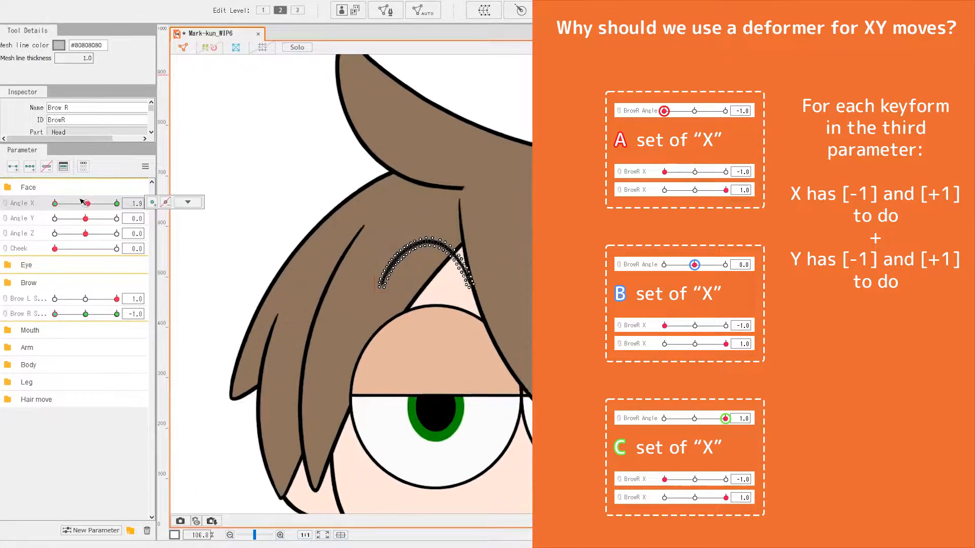
pyautogui.moveTo(66, 203); pyautogui.dragTo(81, 203)
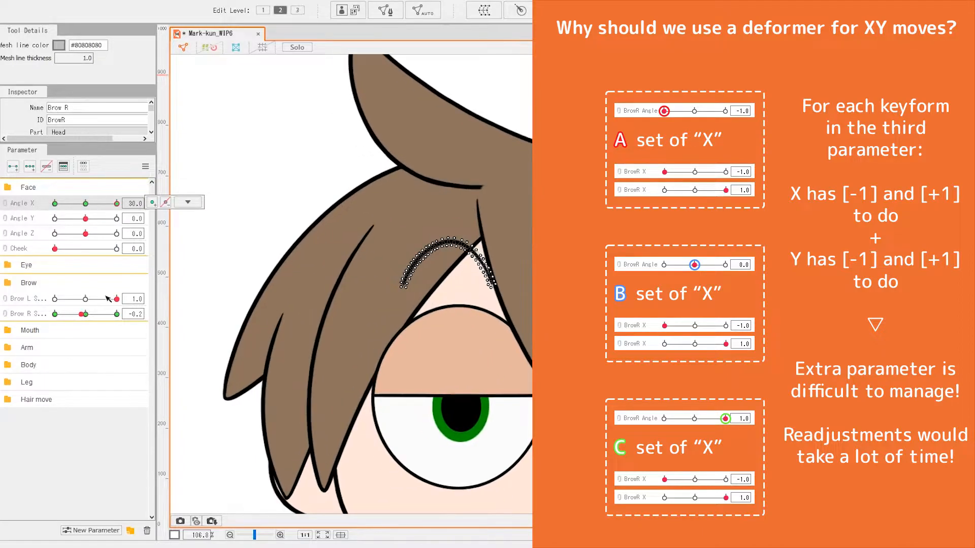
pyautogui.moveTo(100, 203); pyautogui.dragTo(81, 202)
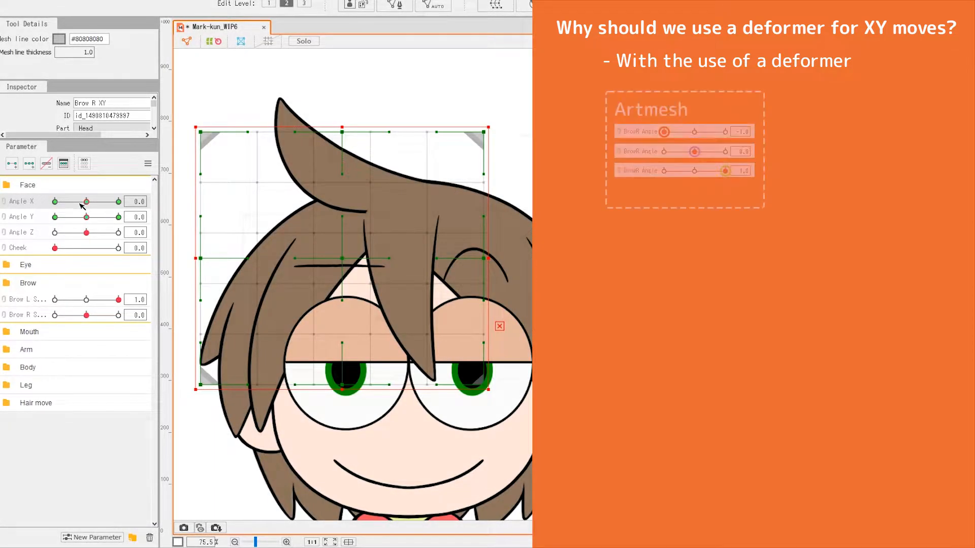
pyautogui.moveTo(86, 201); pyautogui.dragTo(81, 201)
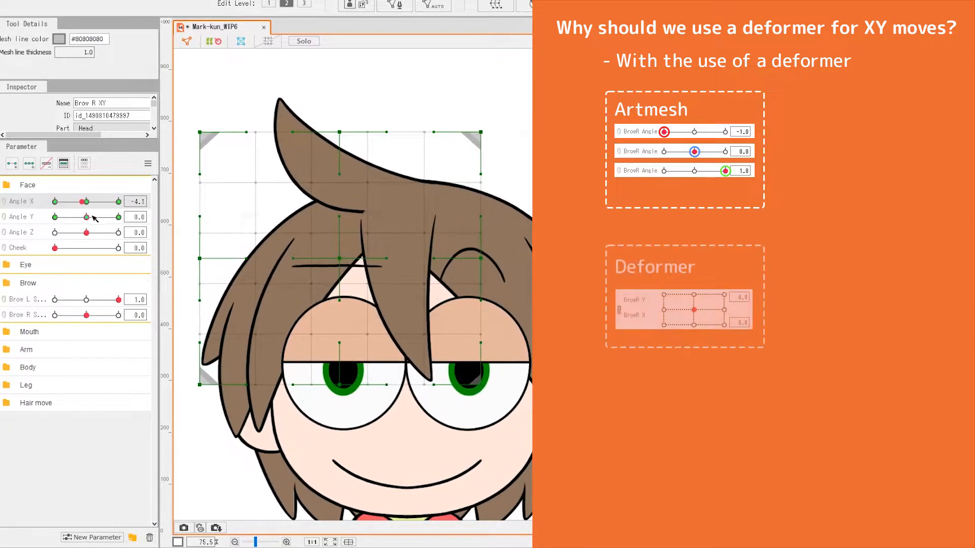
pyautogui.moveTo(86, 217); pyautogui.dragTo(137, 217)
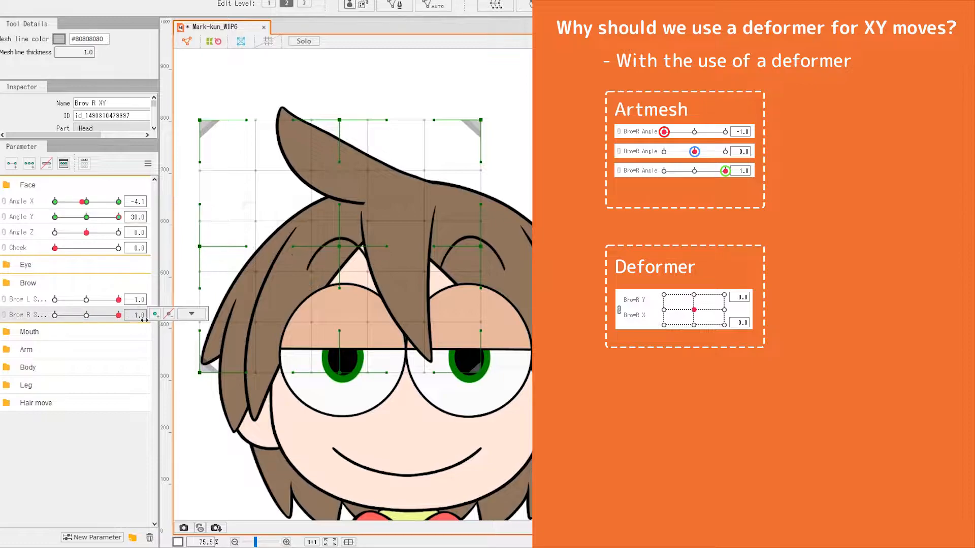
pyautogui.moveTo(87, 201); pyautogui.dragTo(118, 201)
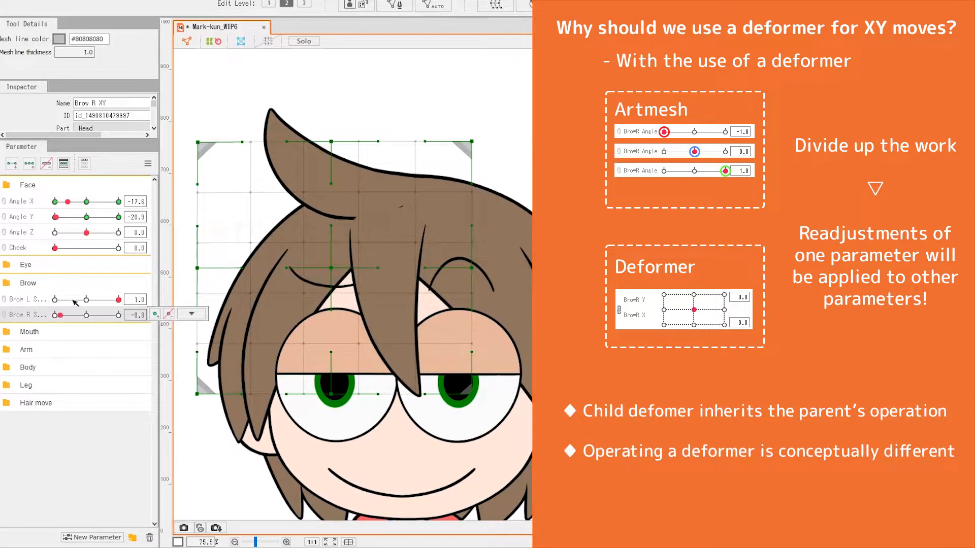
pyautogui.moveTo(75, 201); pyautogui.dragTo(118, 201)
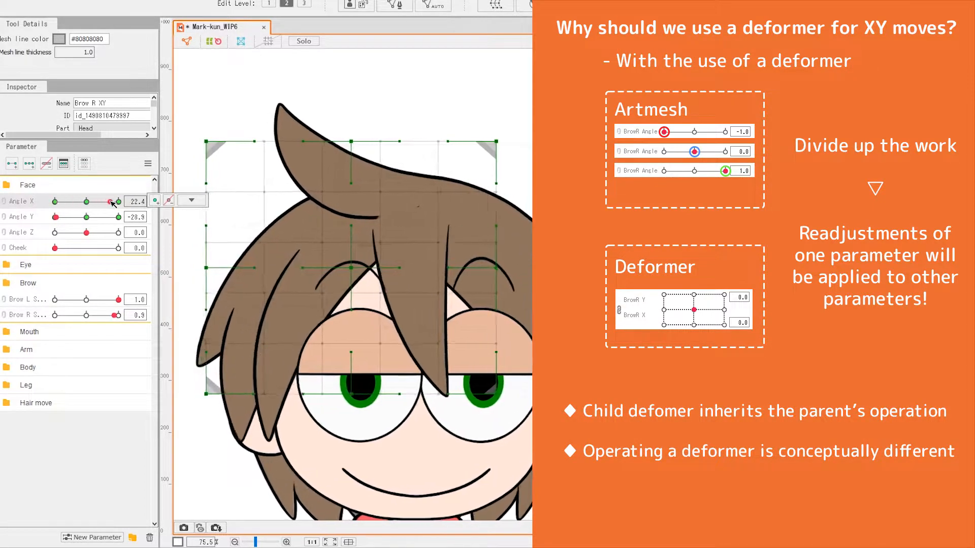
pyautogui.moveTo(109, 201); pyautogui.dragTo(120, 201)
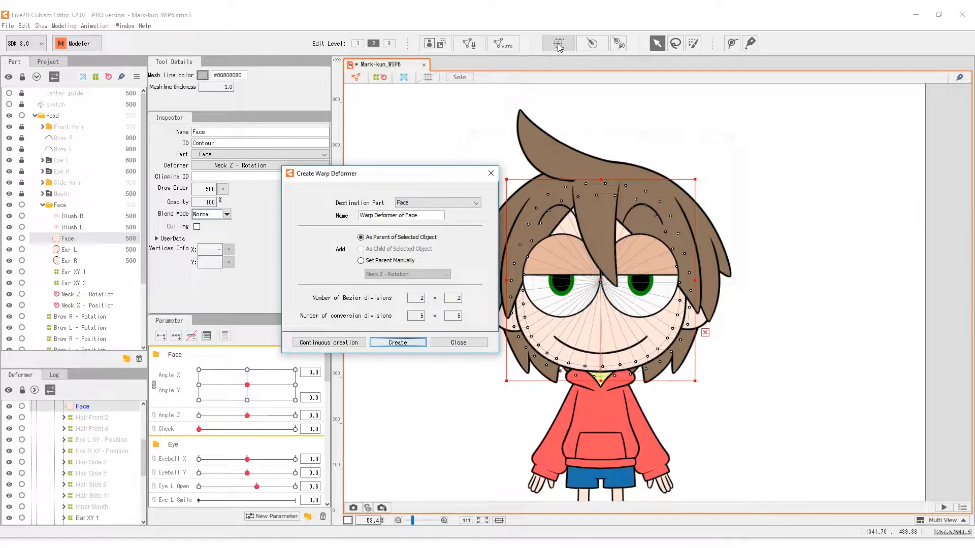
# Name the new 2×3 warp deformer 'Face XY' and create it
pyautogui.moveTo(339, 174); pyautogui.dragTo(314, 178)
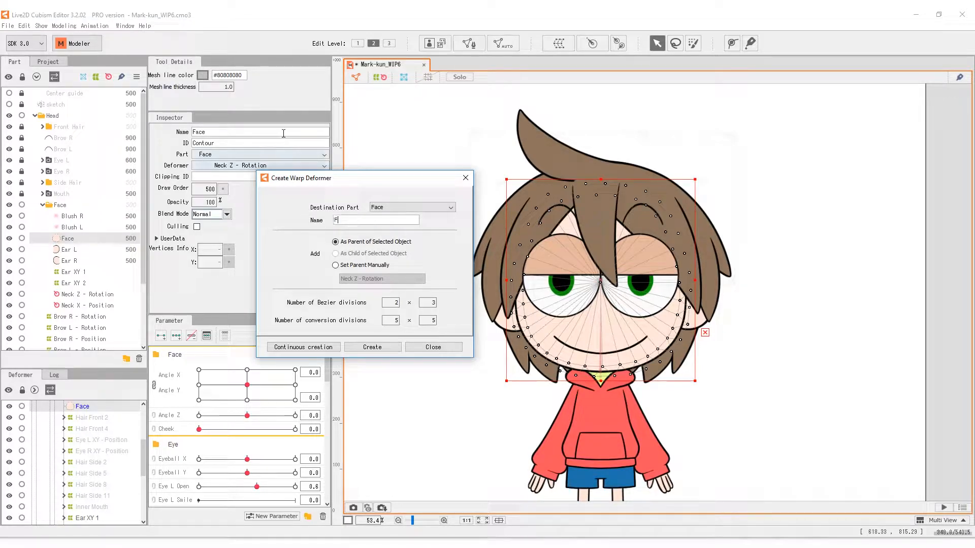
pyautogui.write('Face XY')
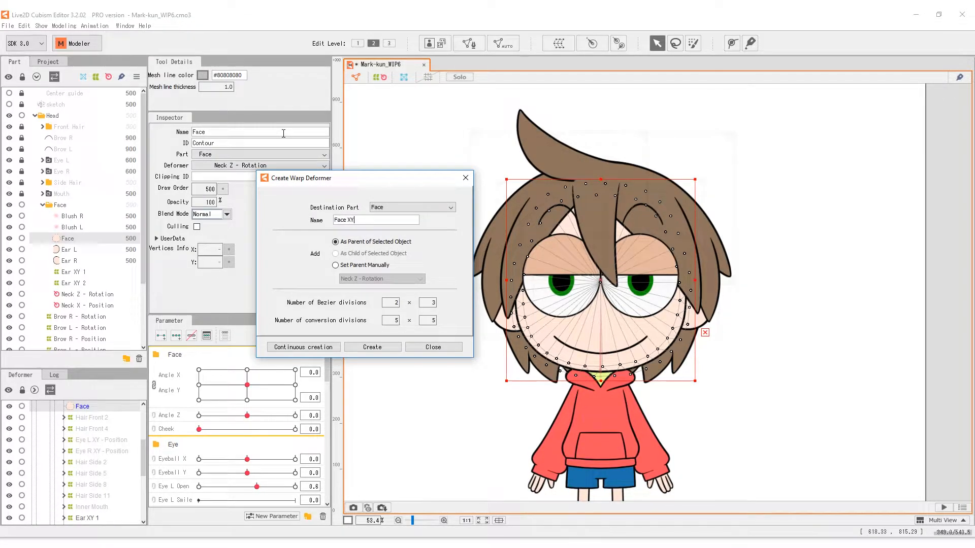
pyautogui.click(371, 346)
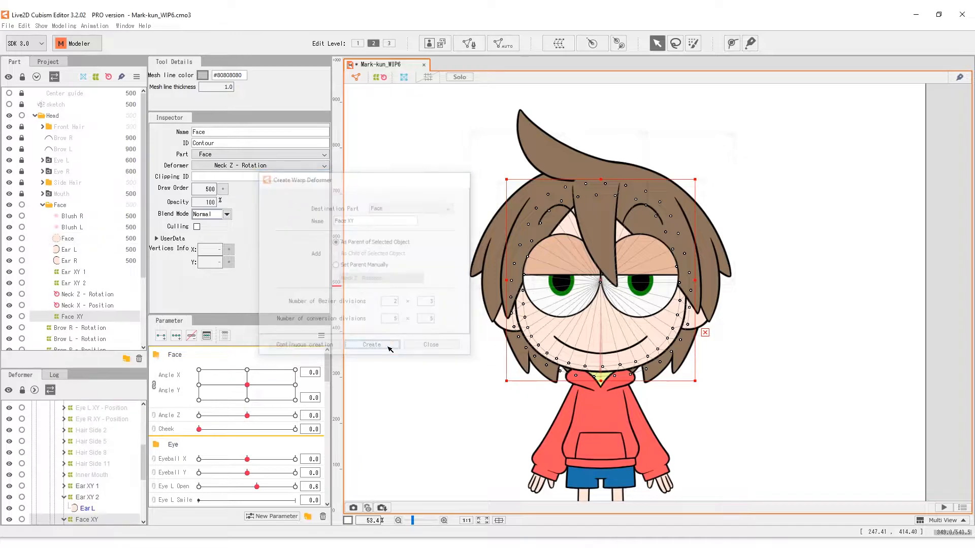
# Set Body Warp's Bezier divisions to 2 × 5 in the Inspector
pyautogui.click(371, 344)
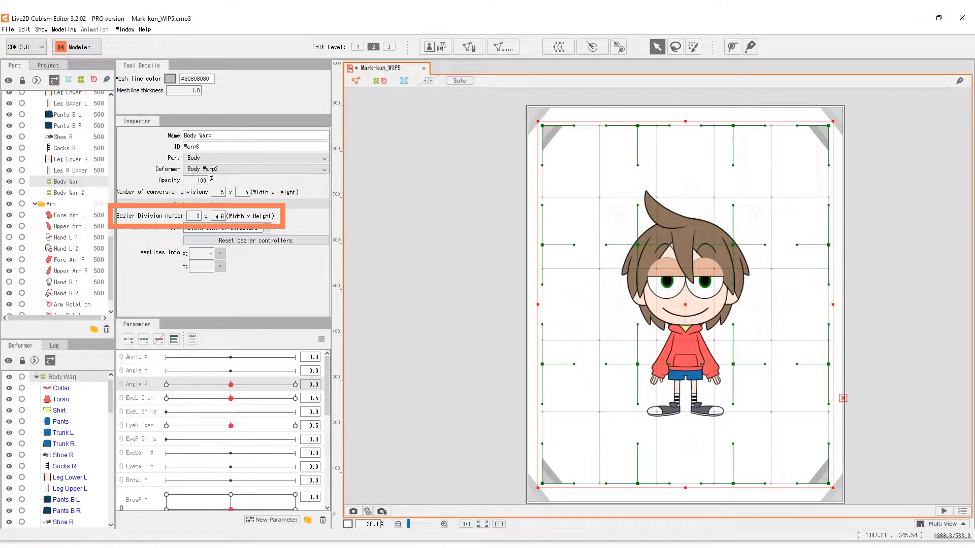
pyautogui.click(218, 216)
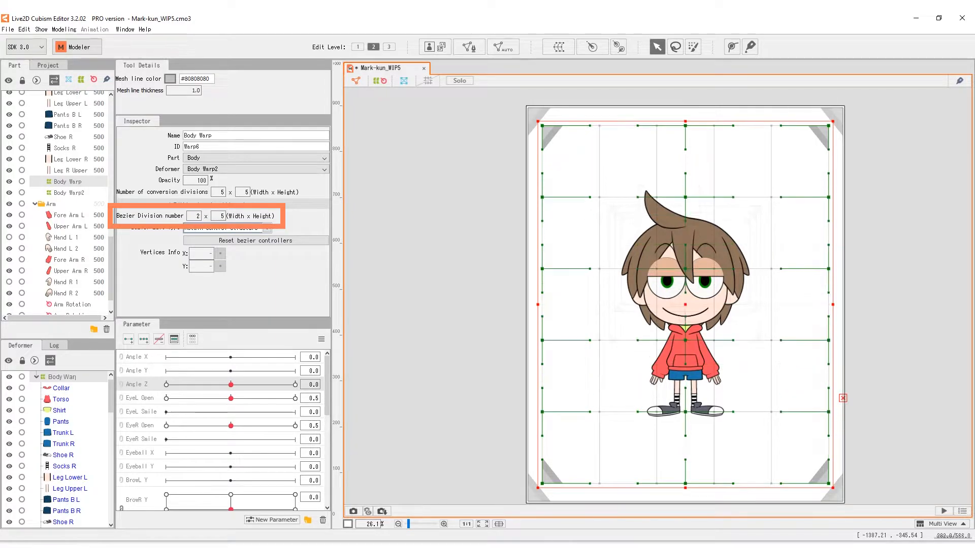
pyautogui.click(446, 202)
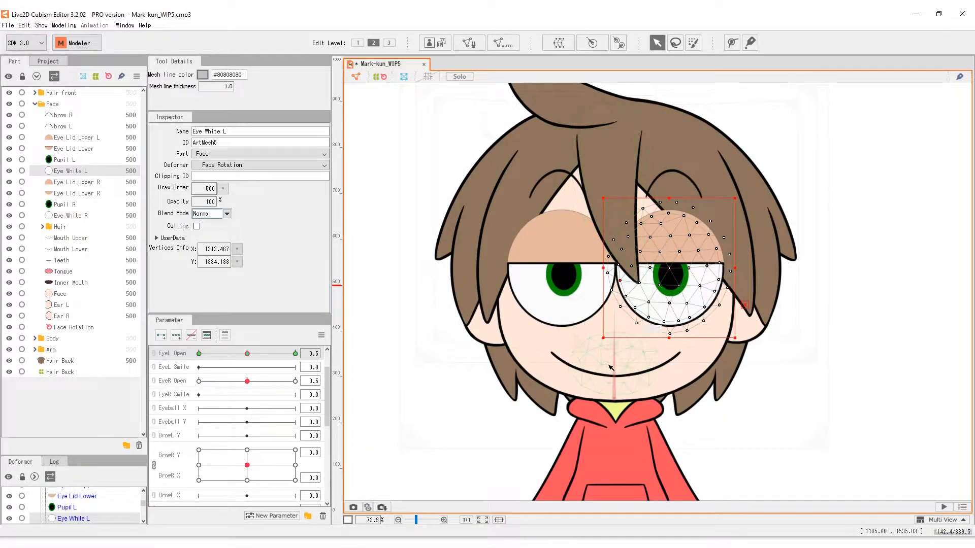
# Deselect the eye white and lock all parts from the lock column
pyautogui.click(73, 249)
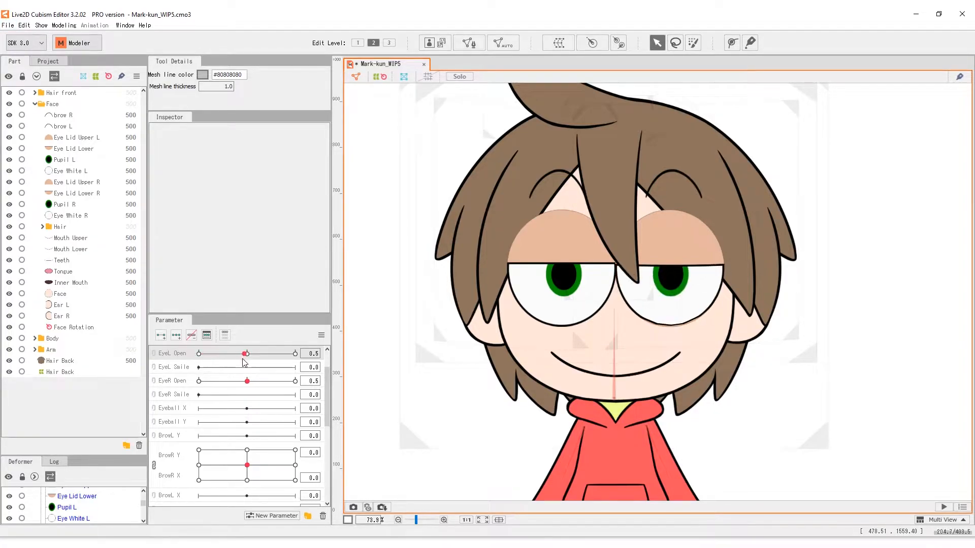
pyautogui.click(72, 215)
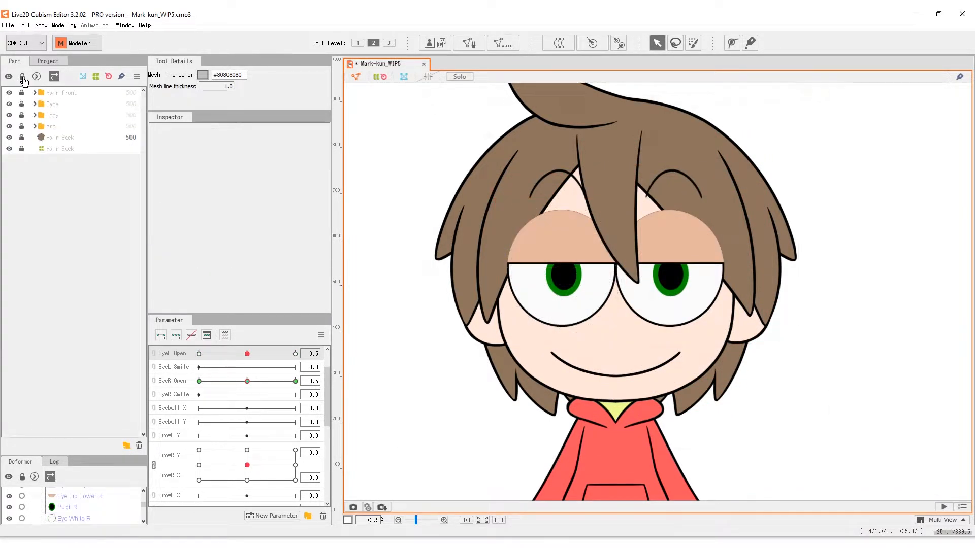
# Expand the Face part and turn its lock off
pyautogui.click(36, 104)
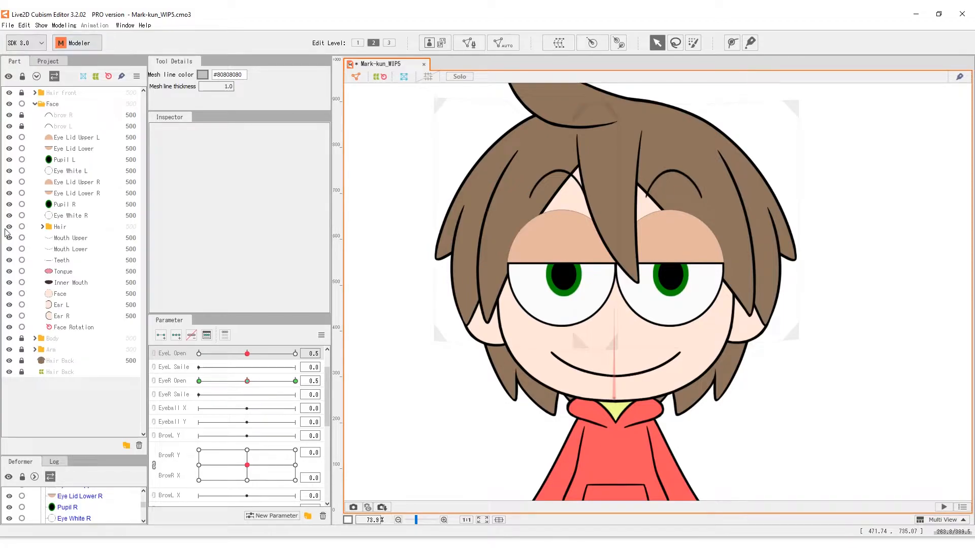
pyautogui.click(21, 327)
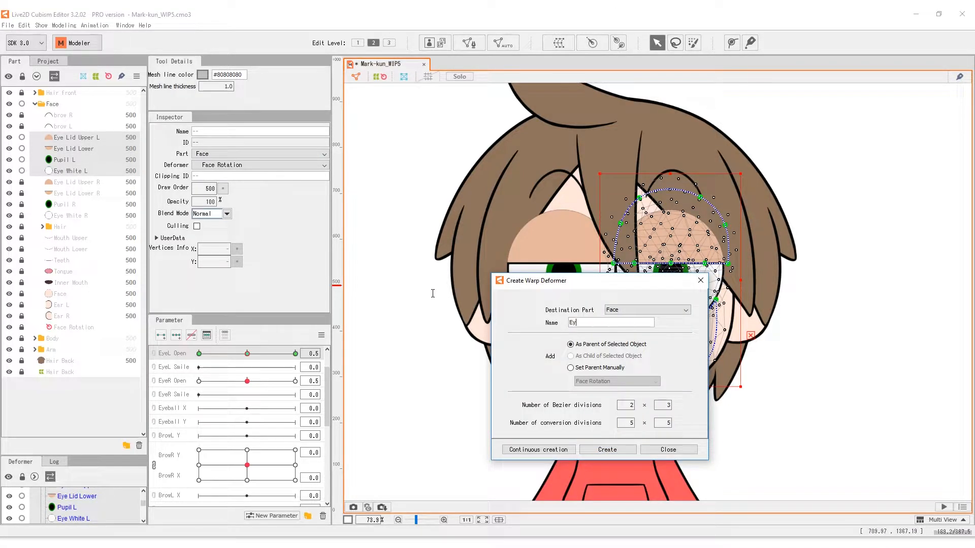
# Create the 'Eye L Deformer' warp, then a warp deformer for the right eye
pyautogui.write('Eye L Deformer')
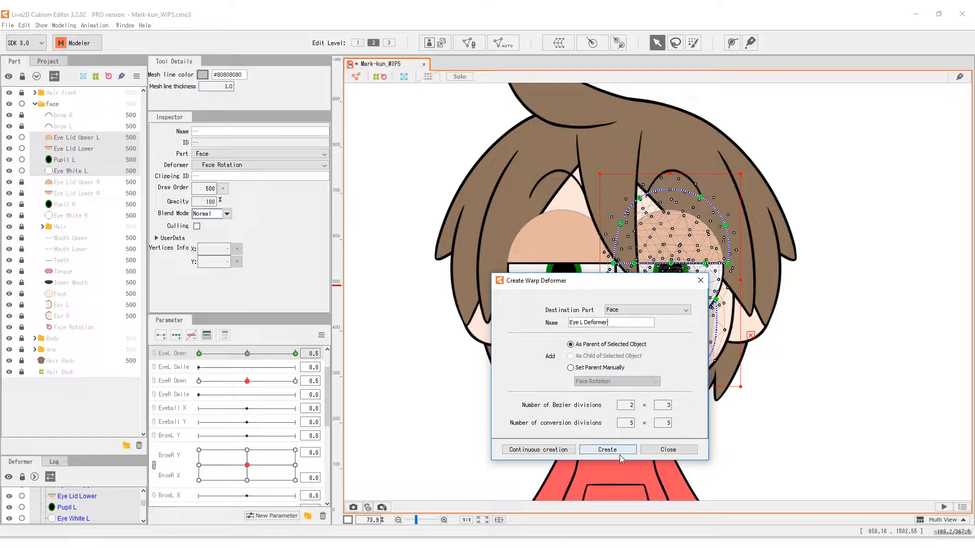
pyautogui.click(607, 449)
pyautogui.write('Eye R')
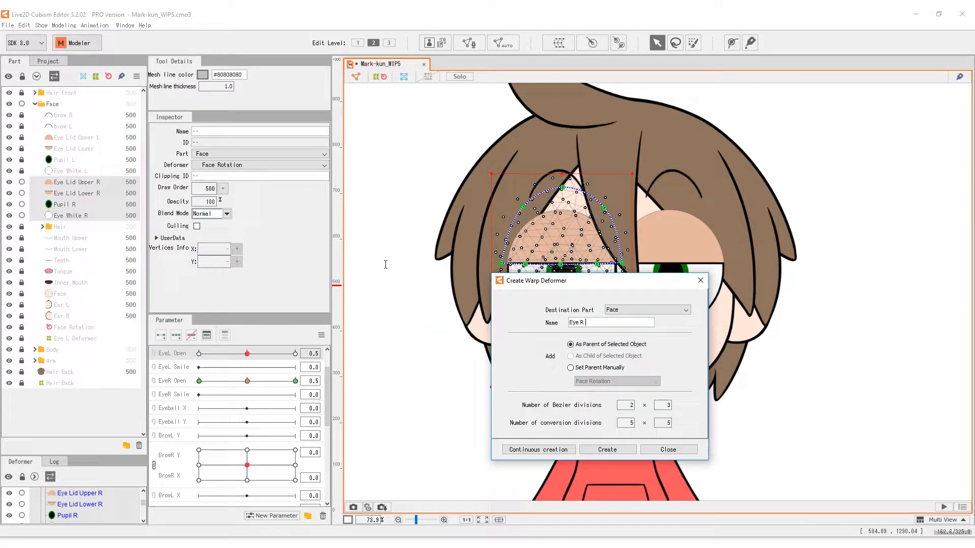
pyautogui.click(606, 449)
pyautogui.write('Mouth Defo')
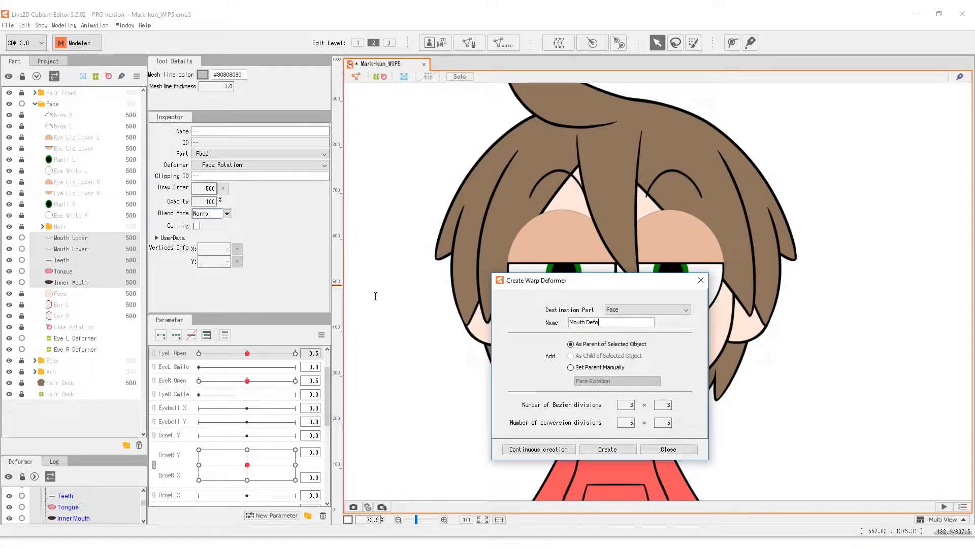
# Create the Mouth Deformer warp around the lips, teeth, tongue and inner mouth
pyautogui.click(606, 449)
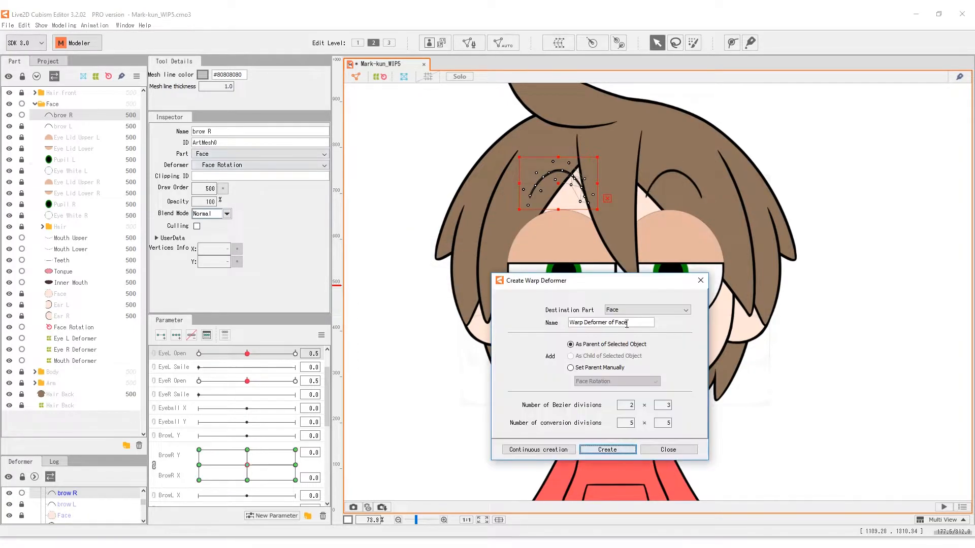
# Create warp deformers for Brow R, Brow L and Ear R, then unlock Ear L
pyautogui.click(606, 449)
pyautogui.write('Bro')
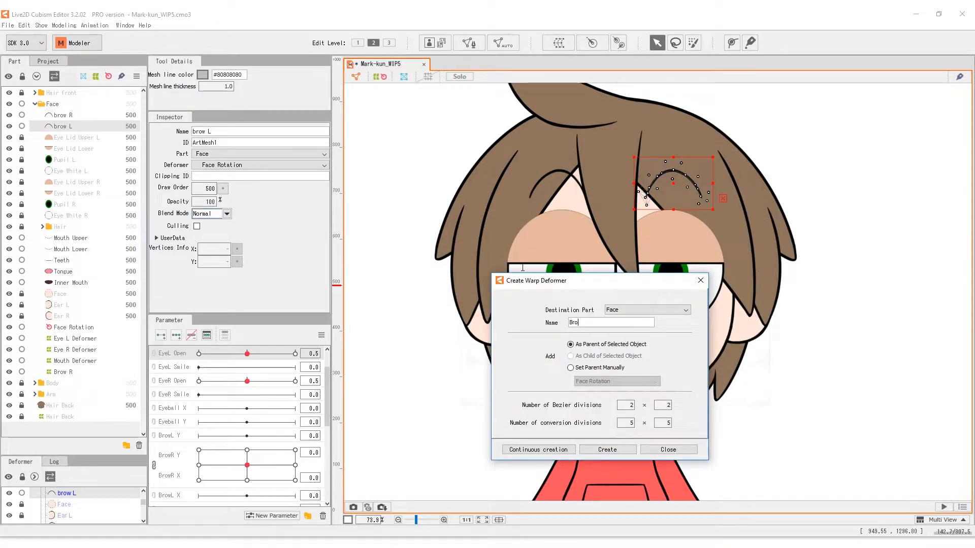
pyautogui.click(606, 450)
pyautogui.write('Ear')
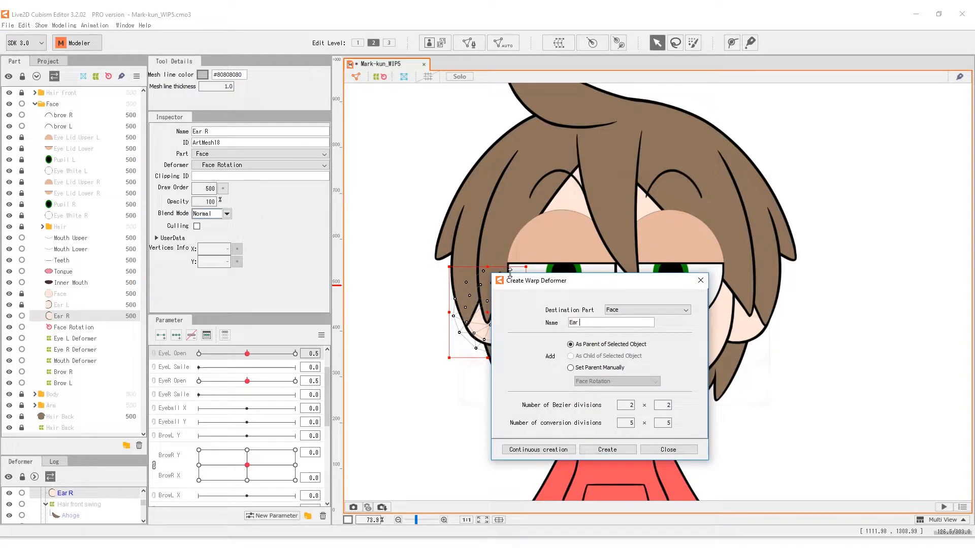
pyautogui.click(606, 449)
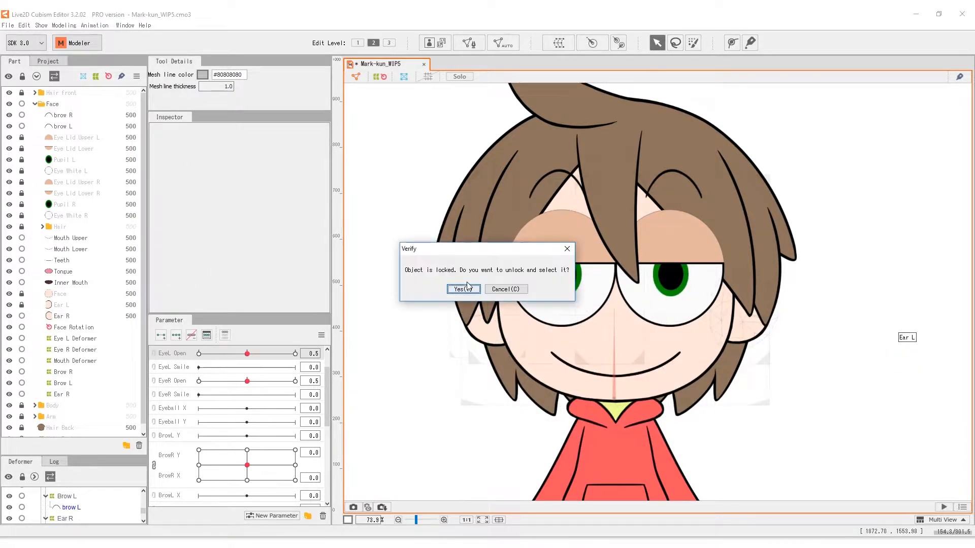
pyautogui.click(462, 289)
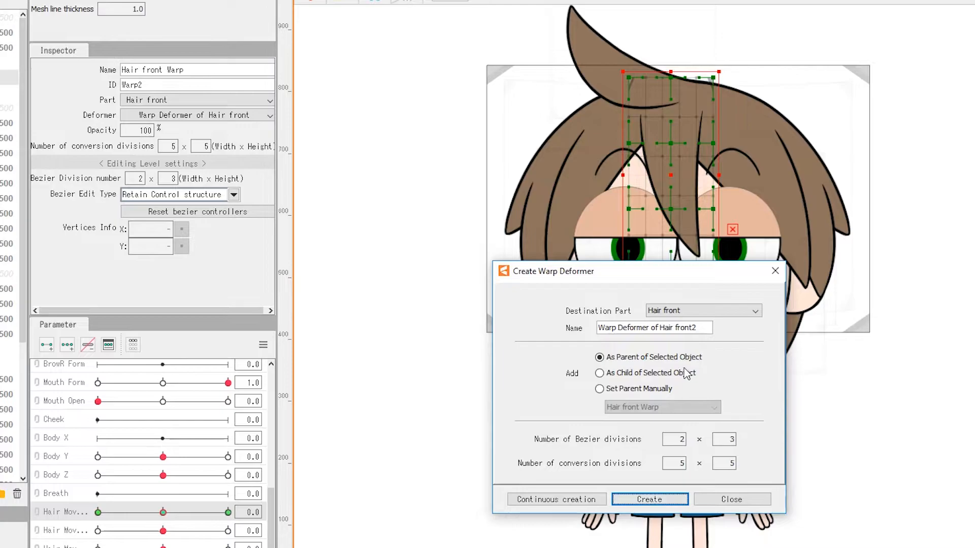
pyautogui.moveTo(702, 327)
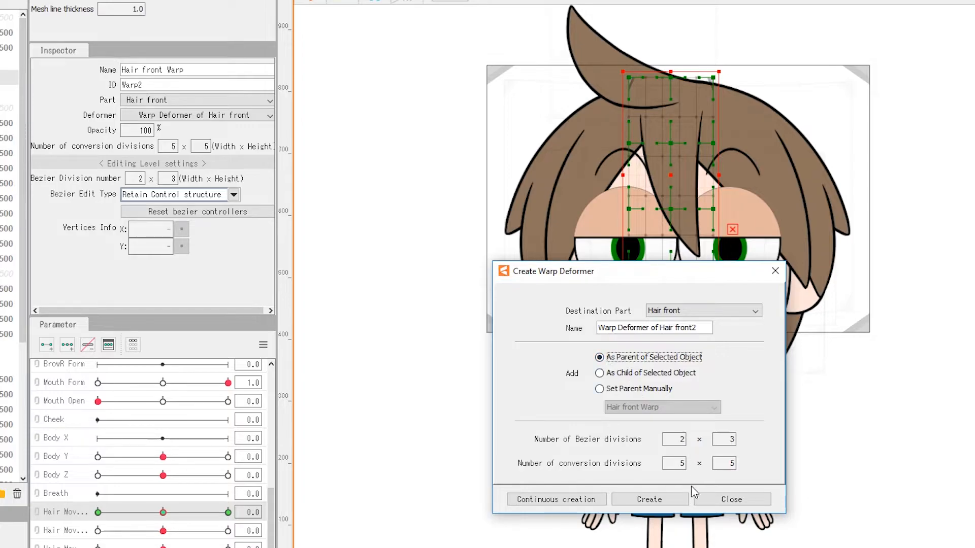
# Add parent warp deformers above Hair front Warp, Hair Side R and Hair front swing
pyautogui.click(649, 499)
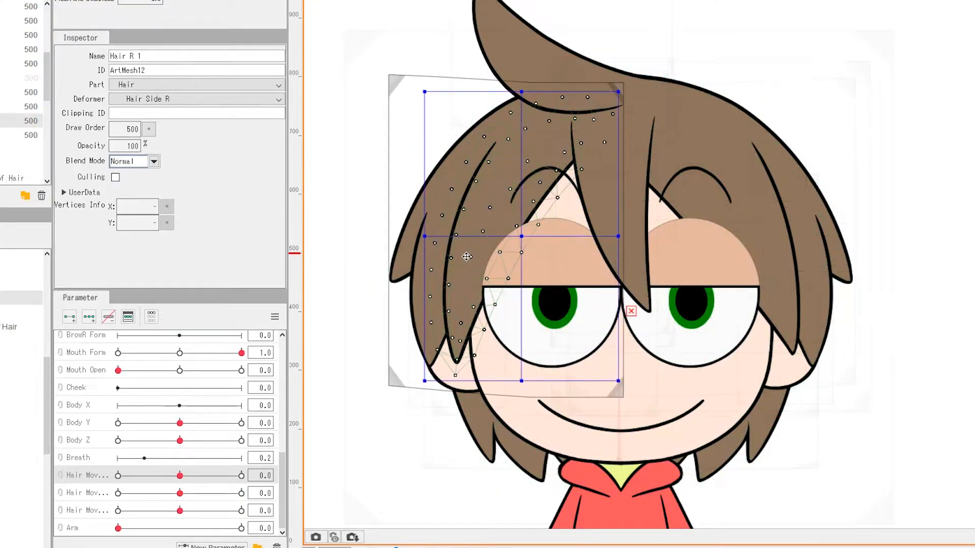
pyautogui.click(641, 463)
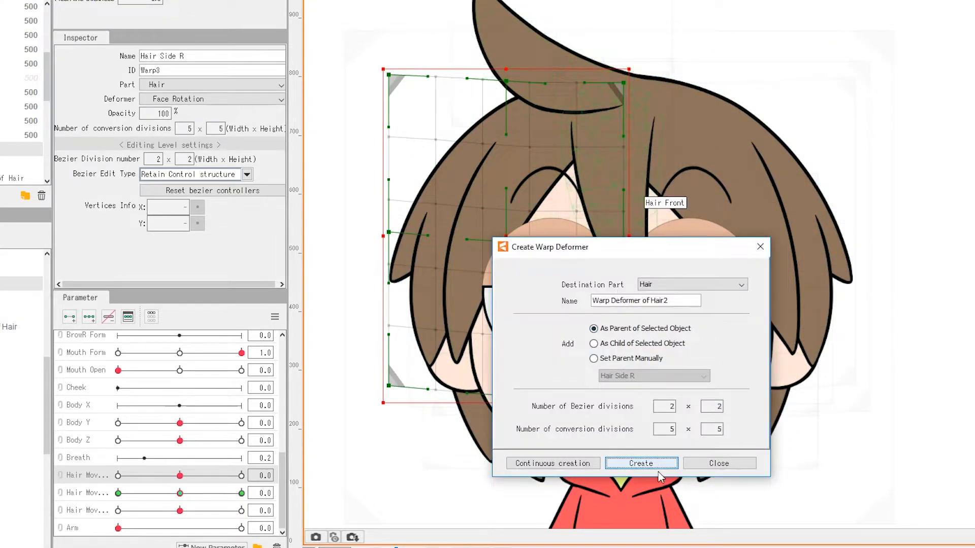
pyautogui.click(640, 463)
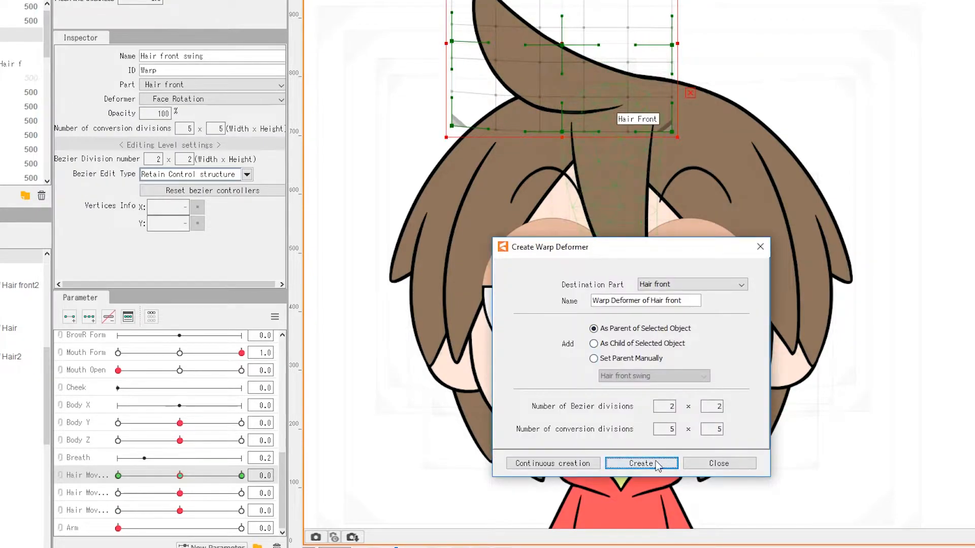
pyautogui.click(640, 463)
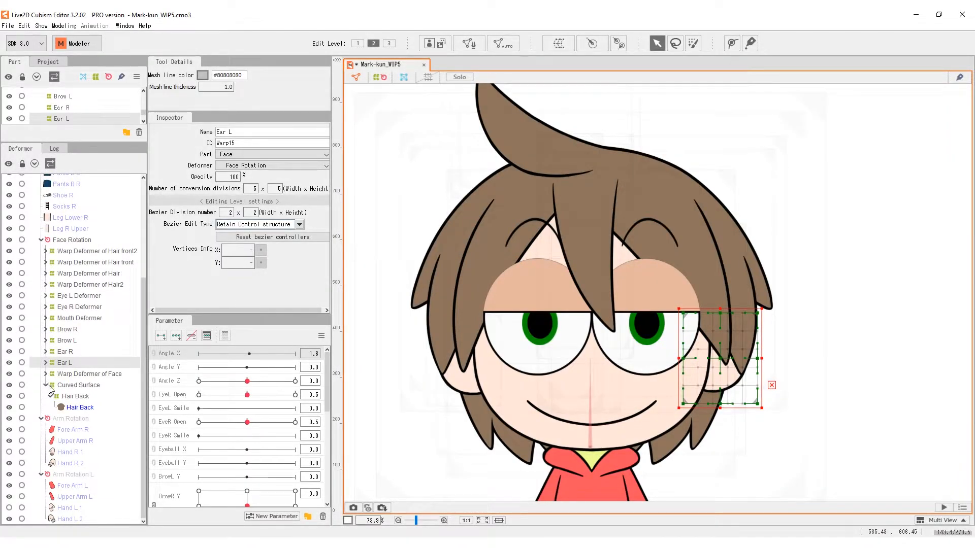
pyautogui.click(78, 407)
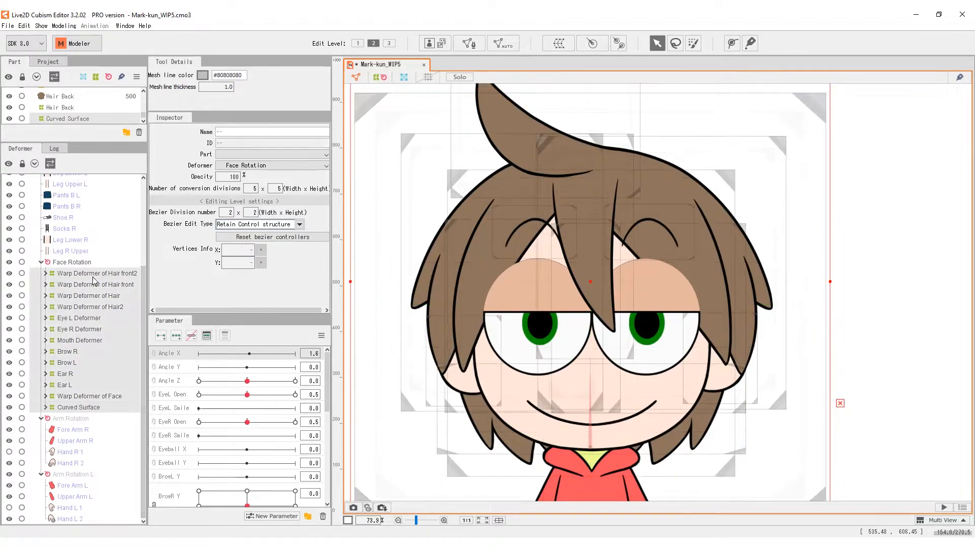
pyautogui.click(177, 335)
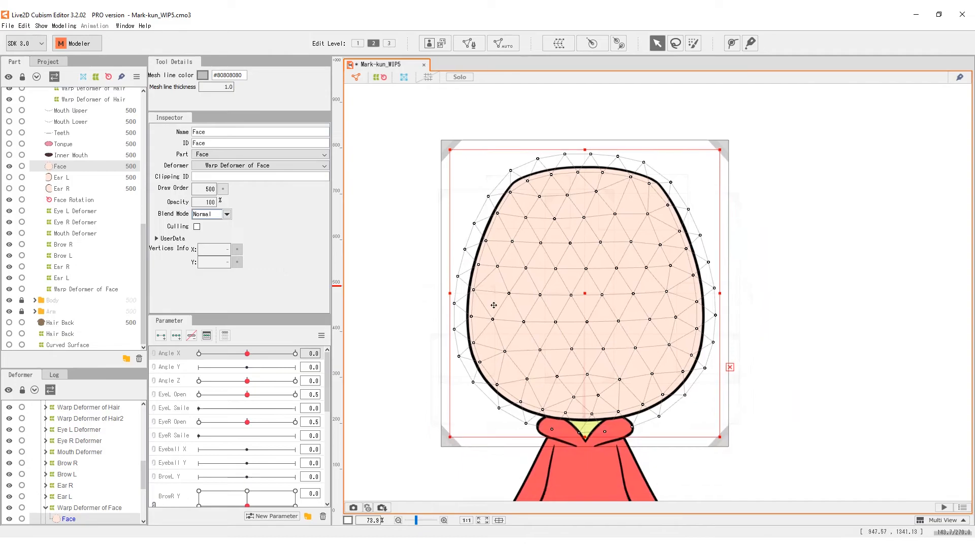
pyautogui.click(84, 289)
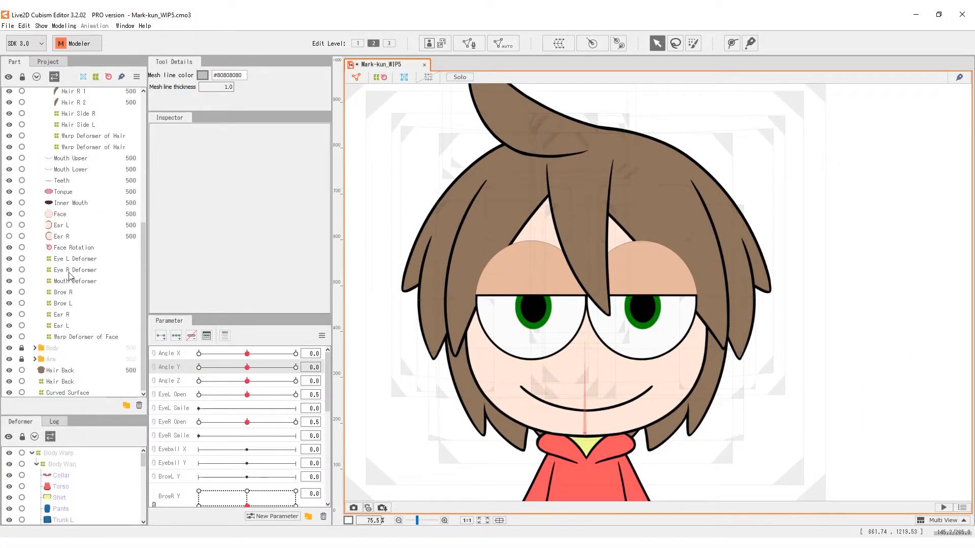
# Scroll up in the newly opened Mark-kun_WIP6 model
pyautogui.scroll(3)
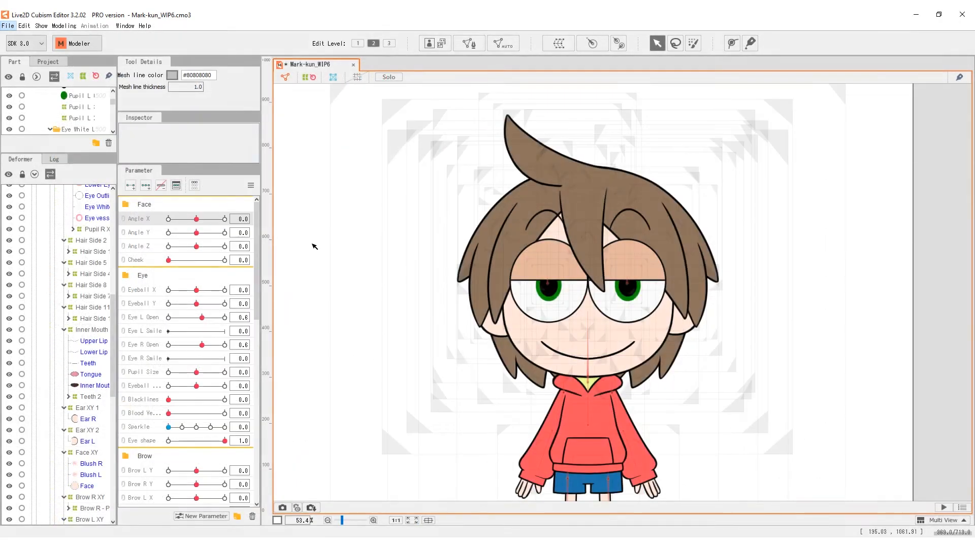
# Preview head turns through Angle X and Angle Y, then bring up the angle key options
pyautogui.moveTo(198, 219); pyautogui.dragTo(188, 219)
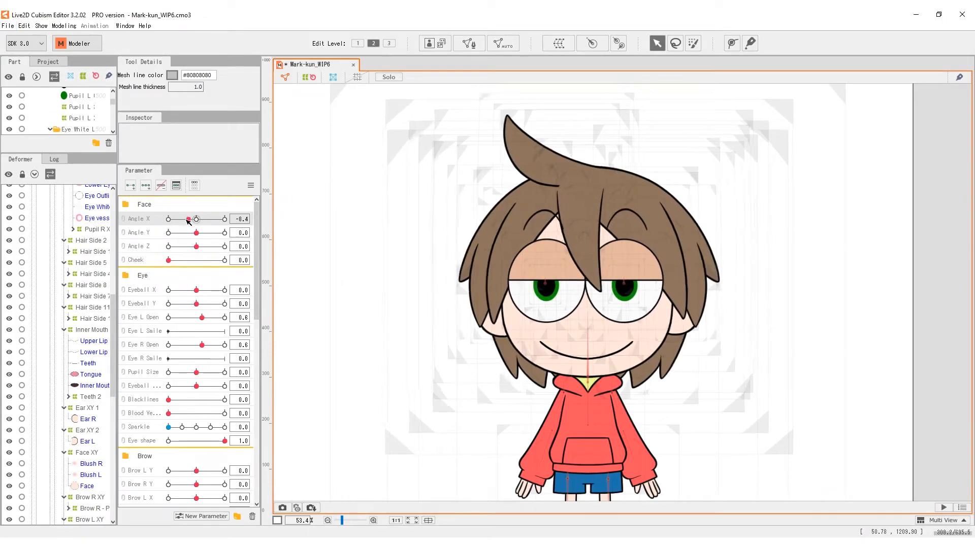
pyautogui.moveTo(186, 218); pyautogui.dragTo(216, 232)
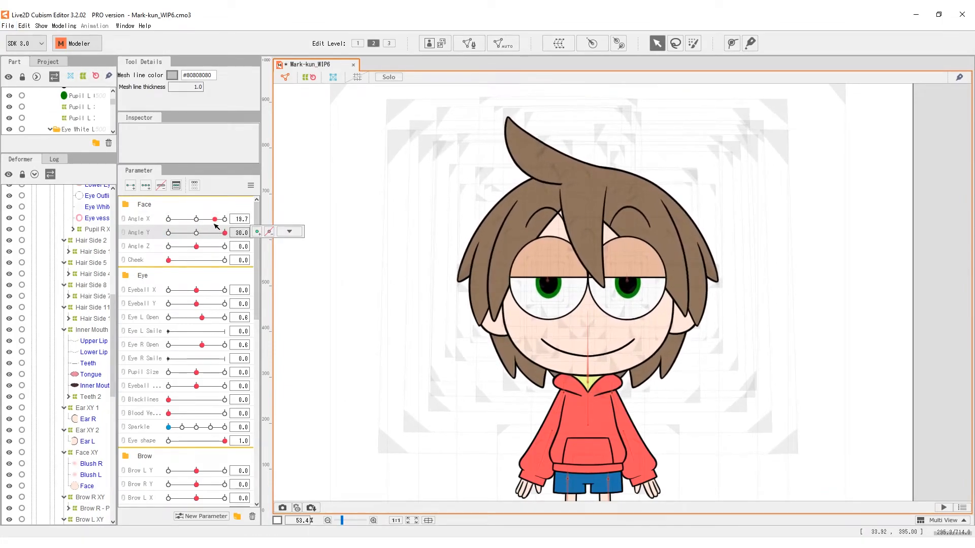
pyautogui.moveTo(221, 219); pyautogui.dragTo(199, 231)
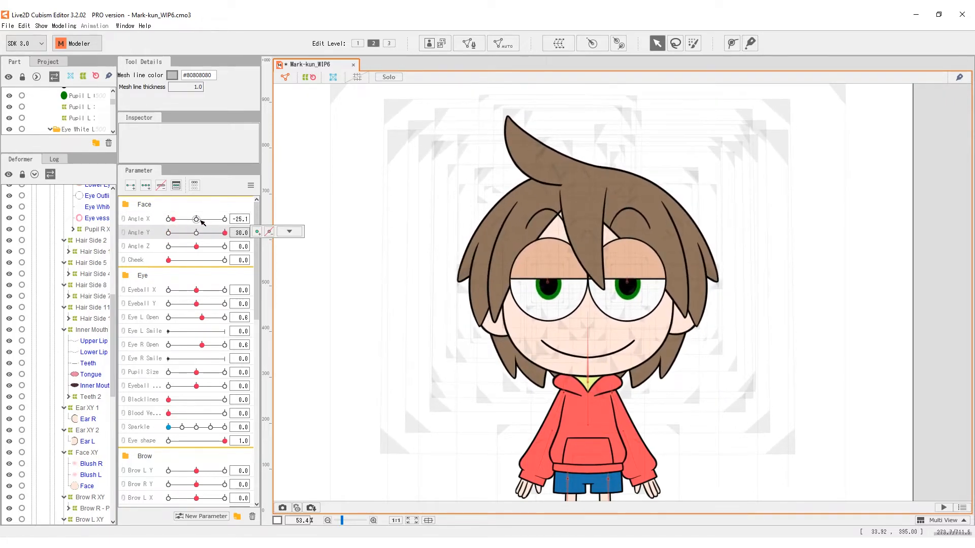
pyautogui.moveTo(173, 219); pyautogui.dragTo(198, 218)
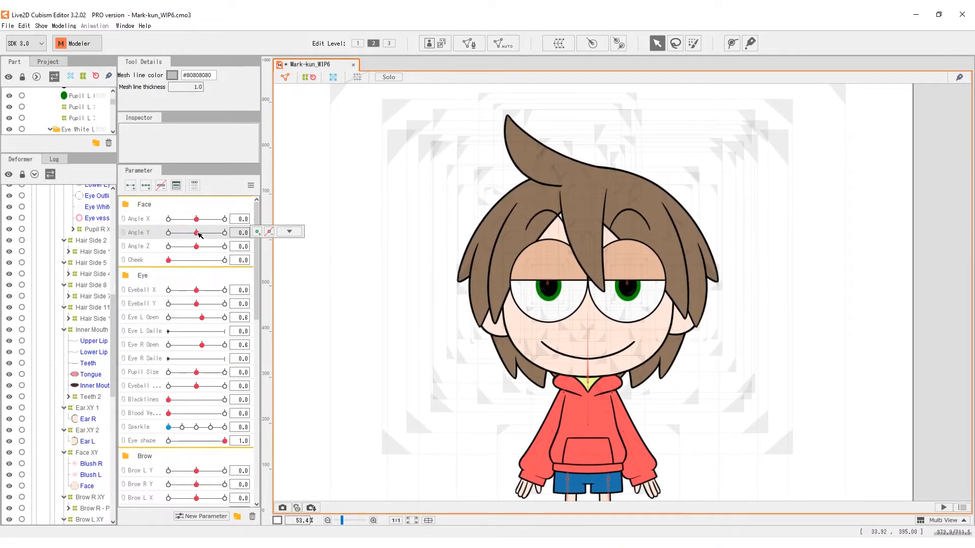
pyautogui.click(288, 231)
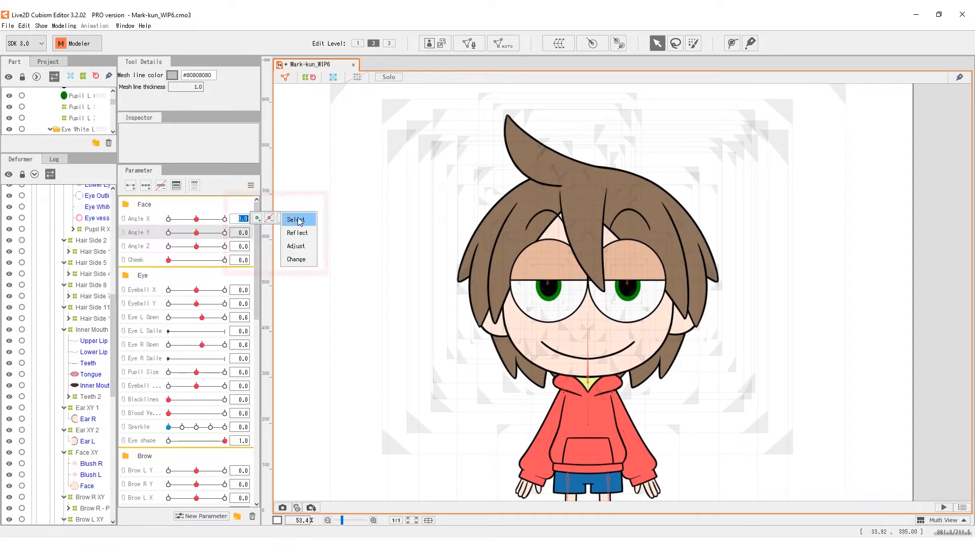
pyautogui.moveTo(311, 224)
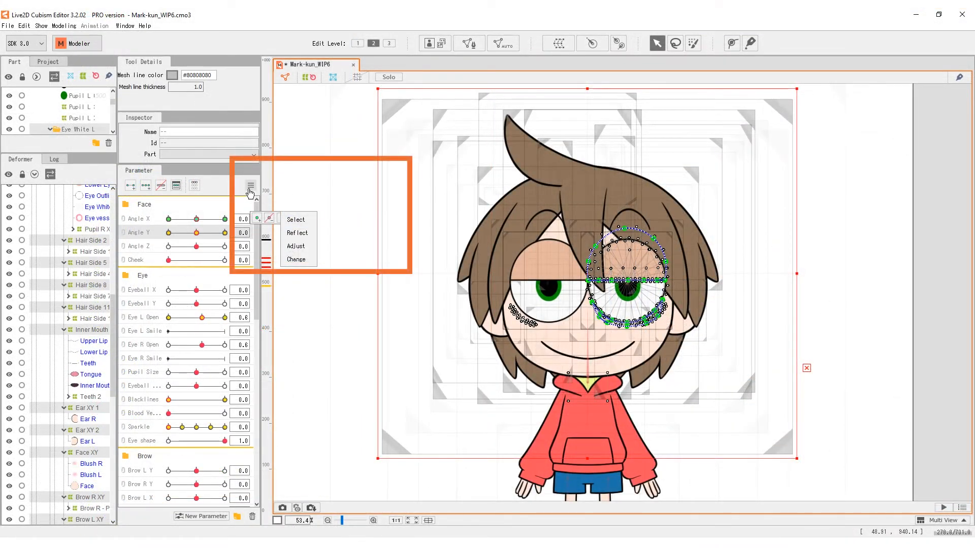
# Synthesize Angle X/Y corner keyforms from the Parameter palette menu, targeting only the selected object
pyautogui.click(249, 185)
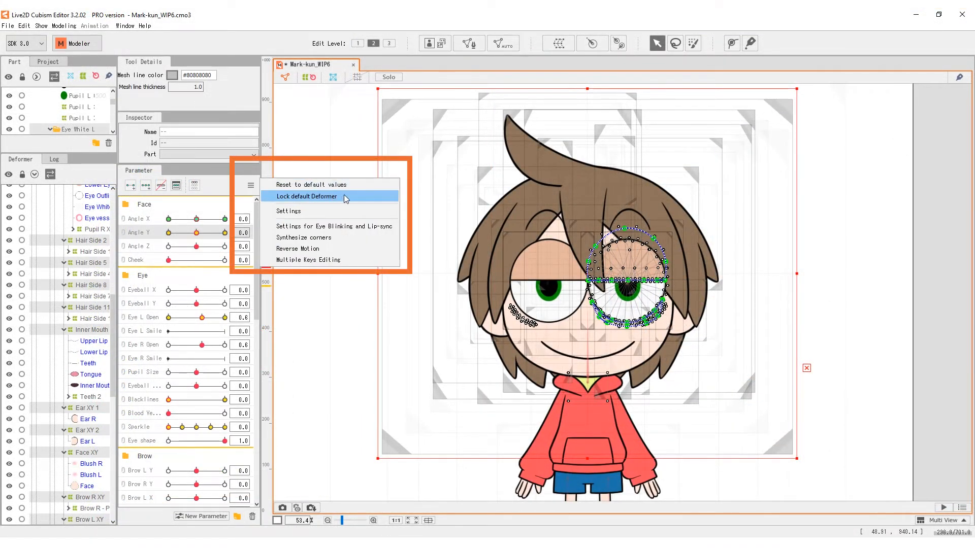
pyautogui.moveTo(379, 241)
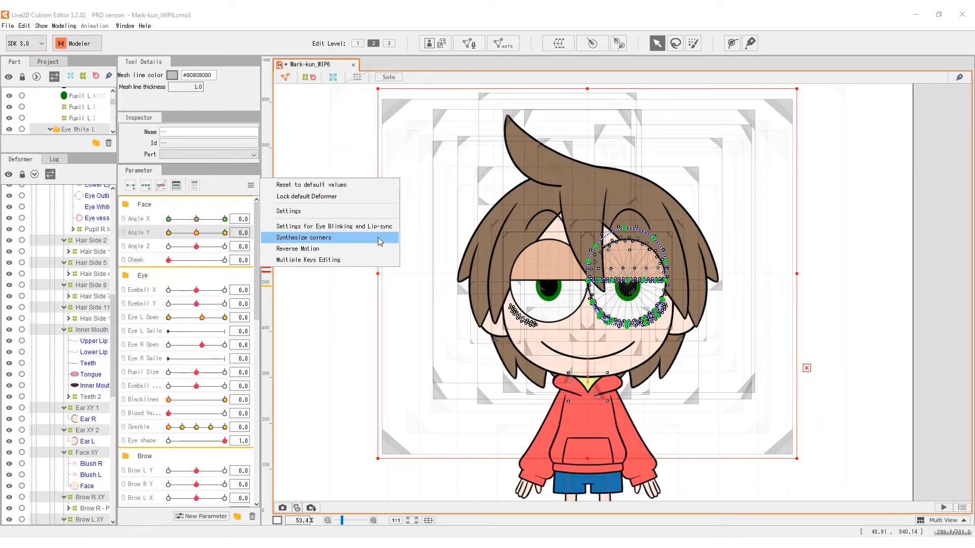
pyautogui.click(304, 238)
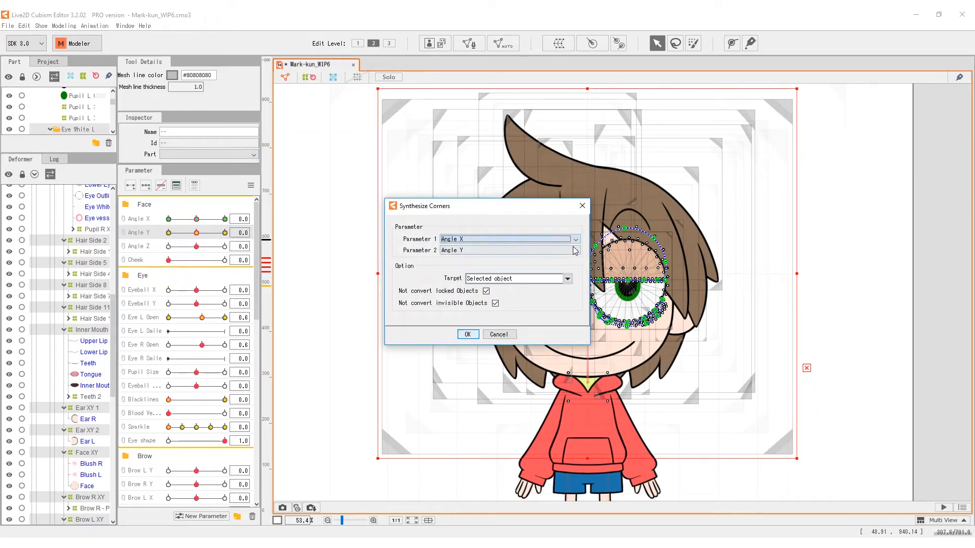
pyautogui.click(564, 278)
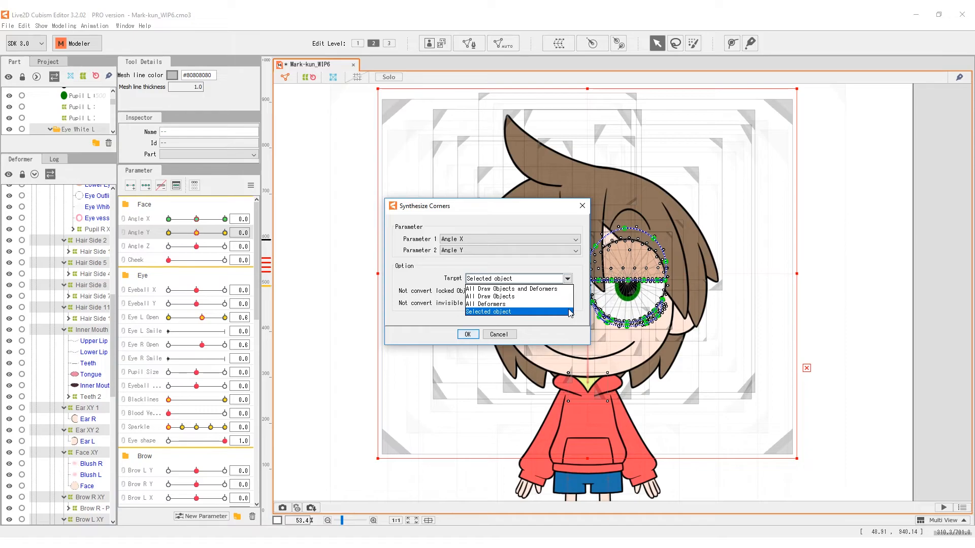
pyautogui.click(495, 312)
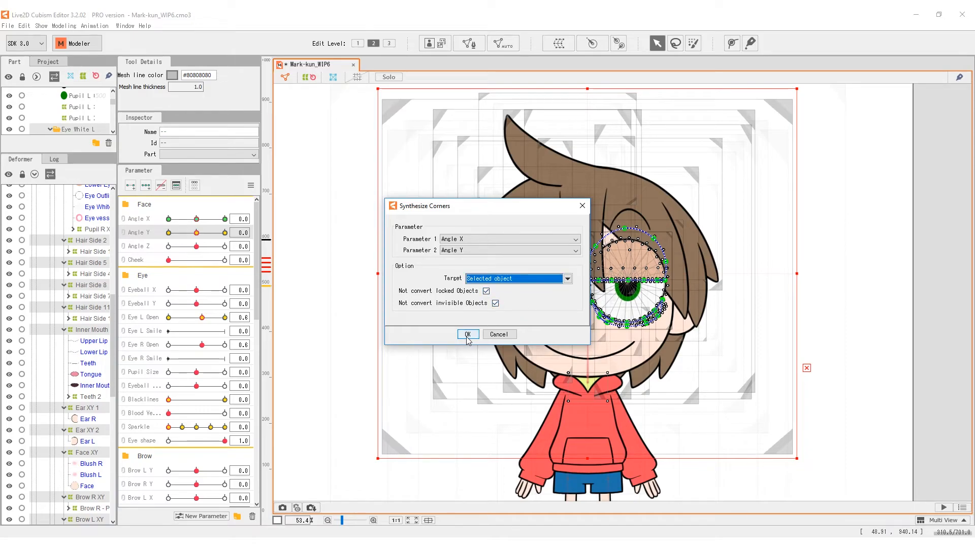
pyautogui.click(468, 334)
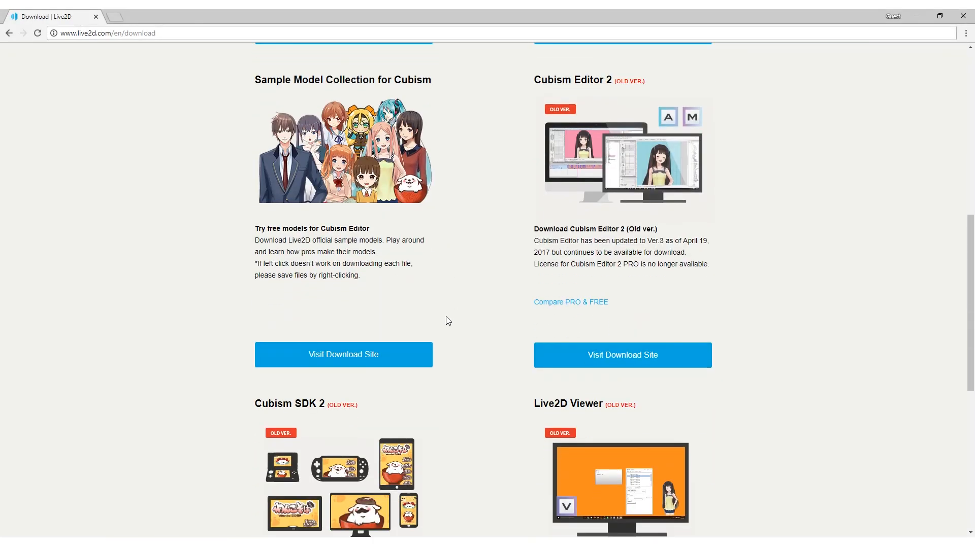
# Open the Sample Model Collection download site and scroll down to Mark's download entry
pyautogui.click(343, 354)
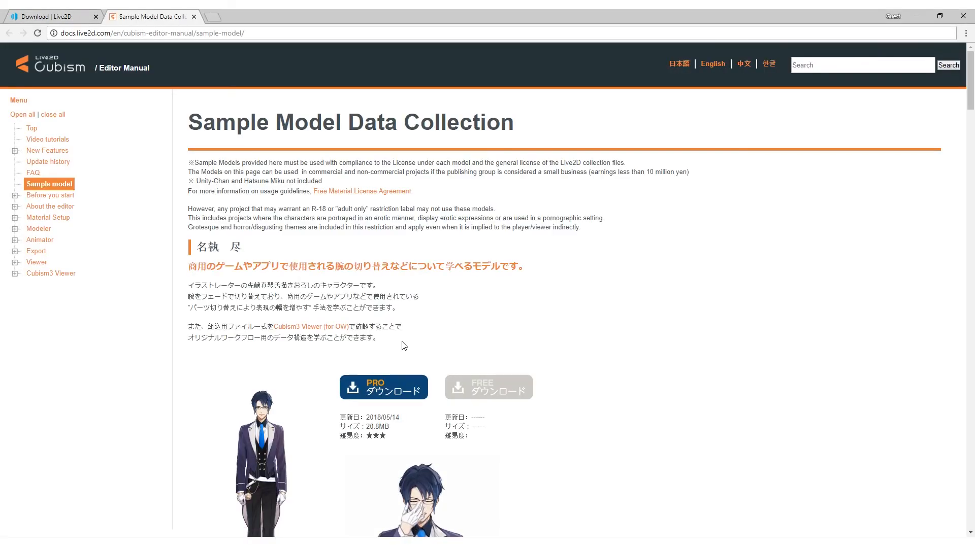
pyautogui.scroll(-3)
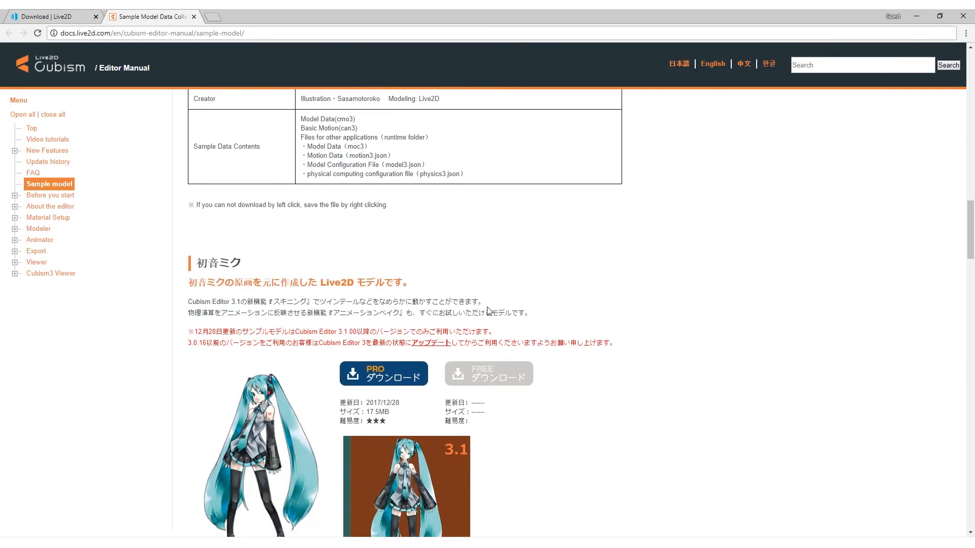
pyautogui.scroll(-3)
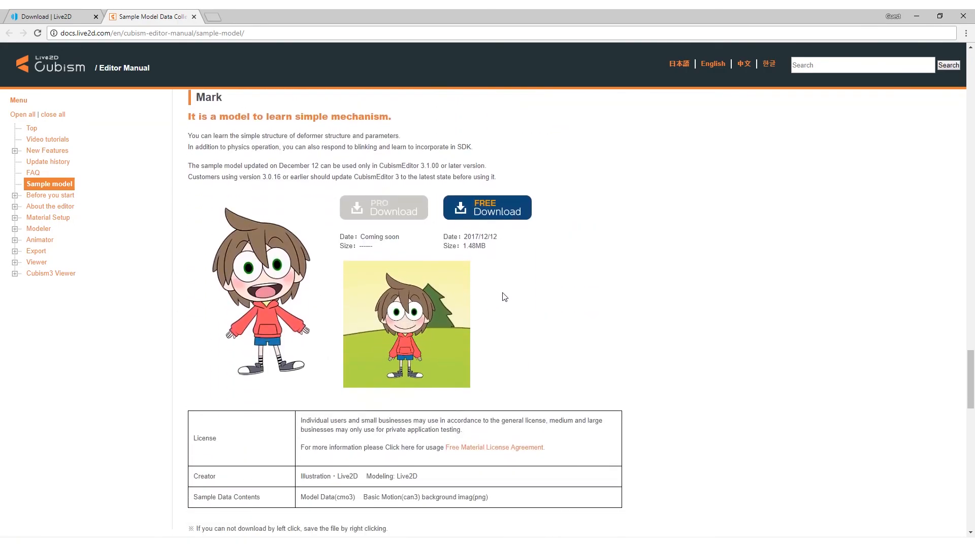